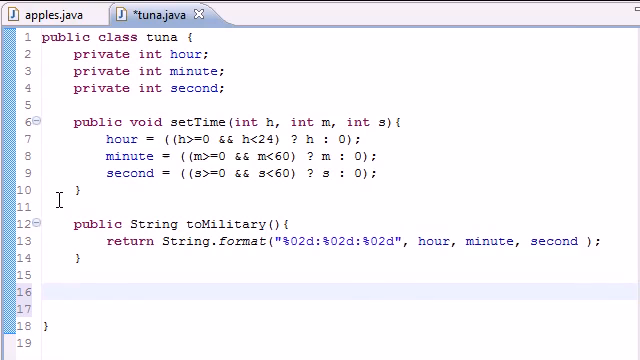
- Declare 'public String toString(){' below toMilitary in the tuna class
type("ouyb")
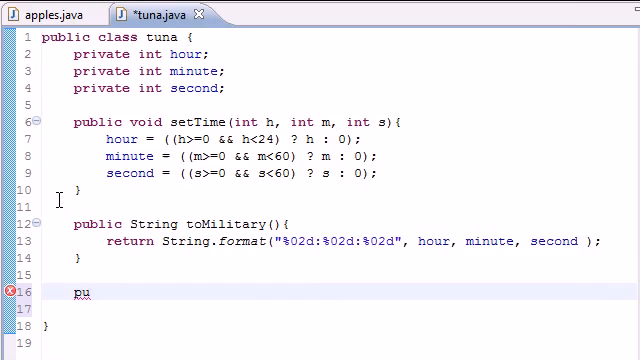
type("blic Strin")
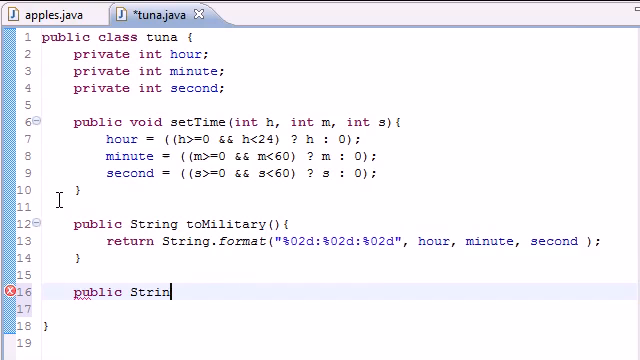
type("g")
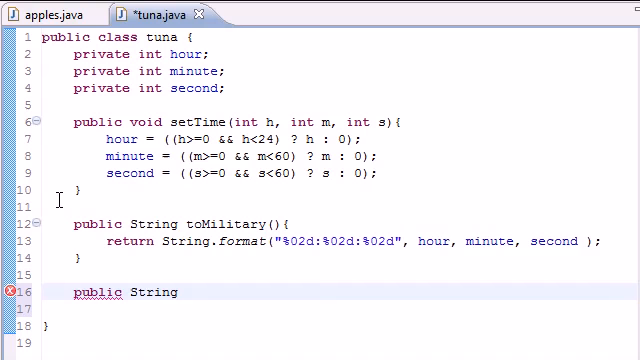
type("toString")
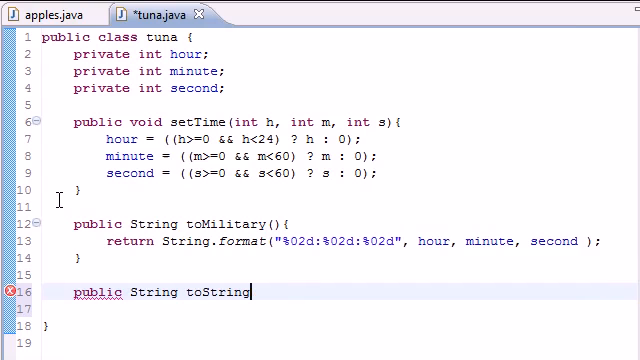
type("()")
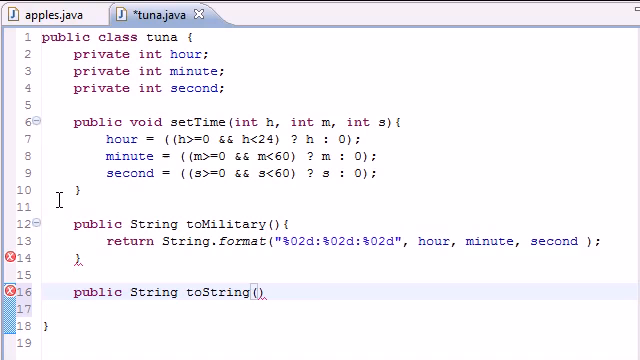
type("{")
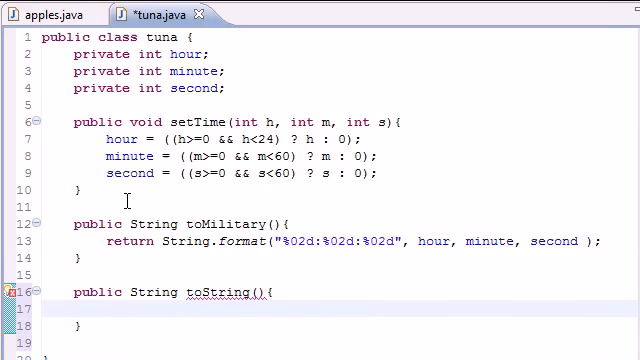
mouse_move(232, 308)
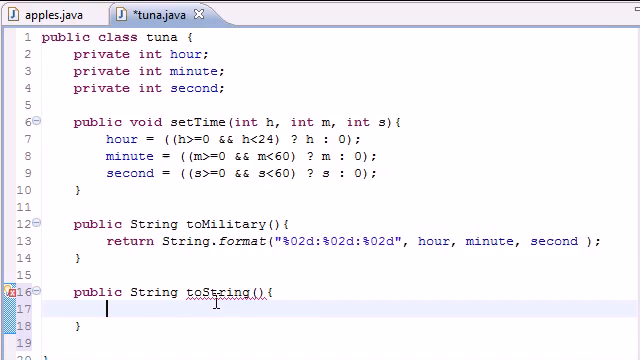
- Begin toString's body with 'return String.format("' using content assist for format
type("return")
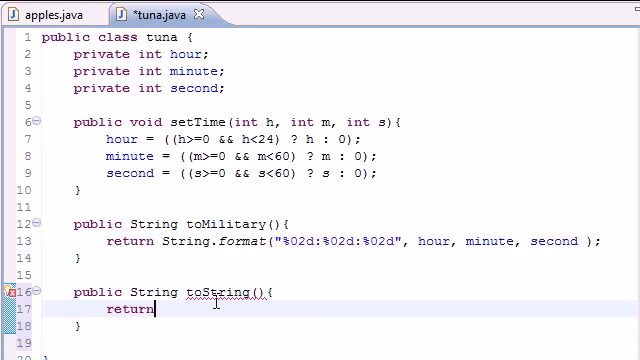
type("String")
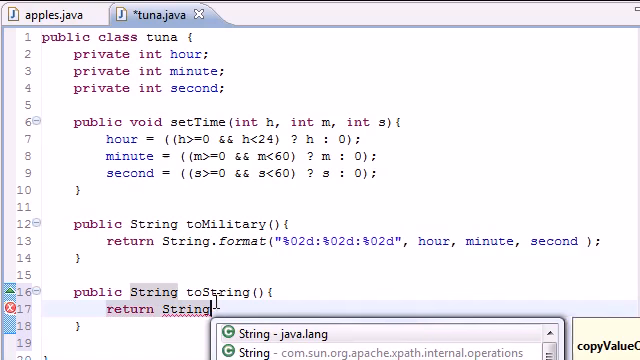
type(".for")
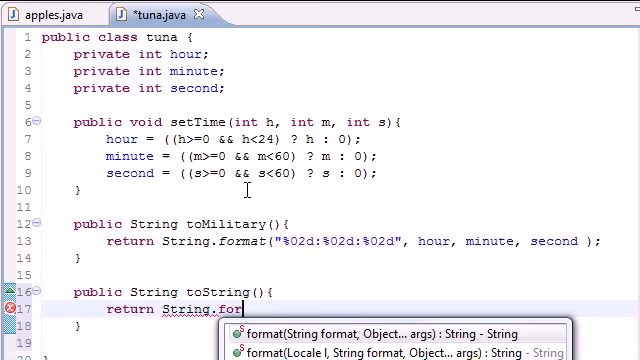
key("Escape")
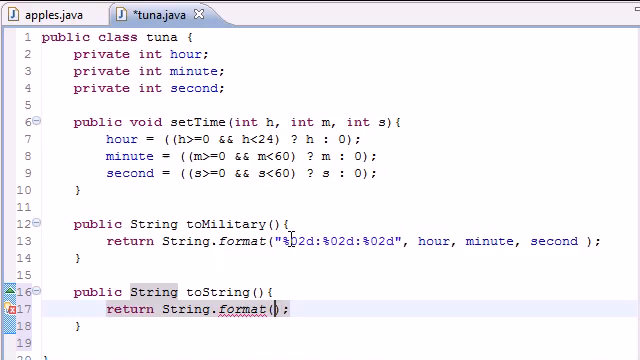
type("\"")
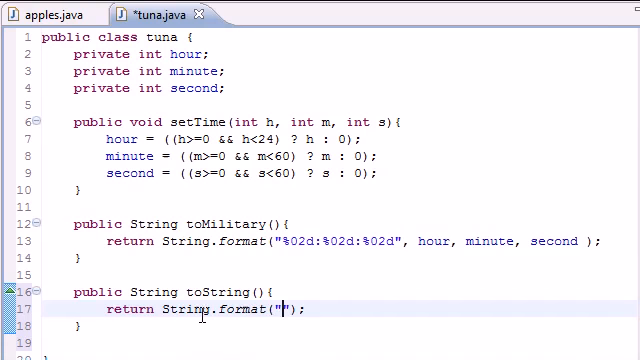
mouse_move(316, 310)
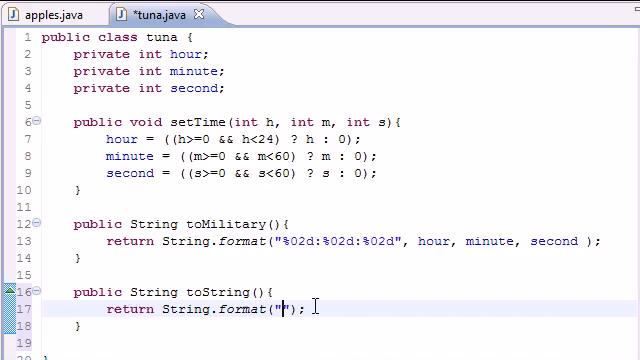
mouse_move(304, 268)
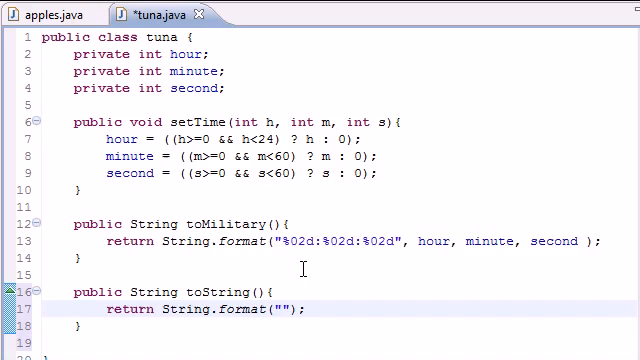
- Write the format string %d:%02d:%02d %s inside String.format's quotes
type("%d")
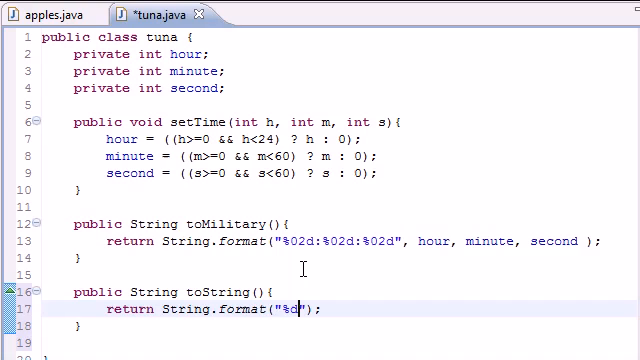
type(":")
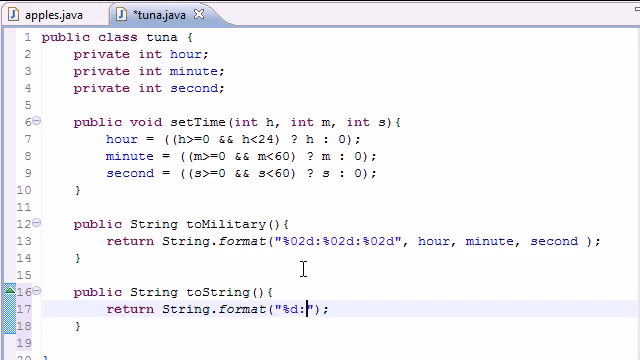
type("%0")
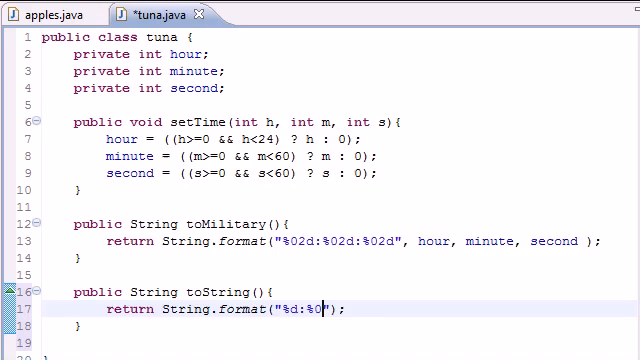
type("2d")
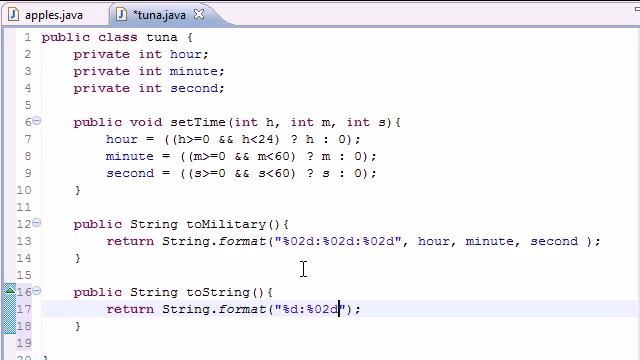
type(":")
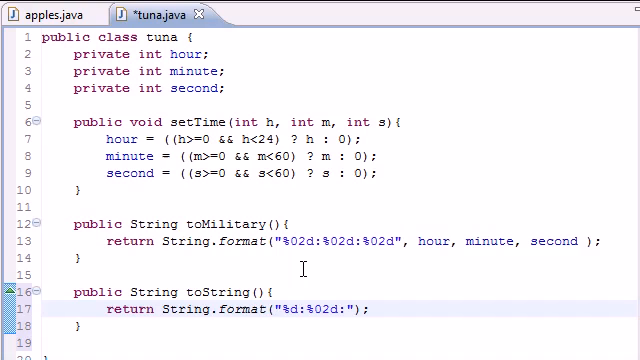
type("%02d")
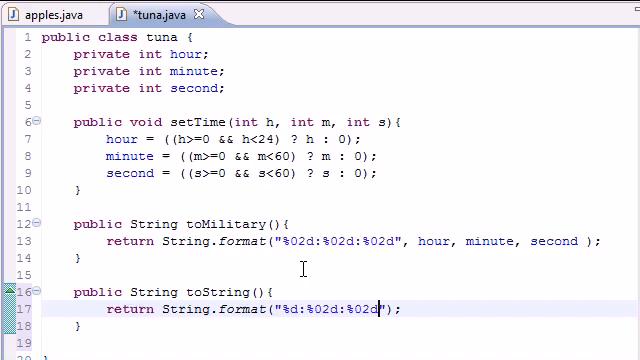
type("%s")
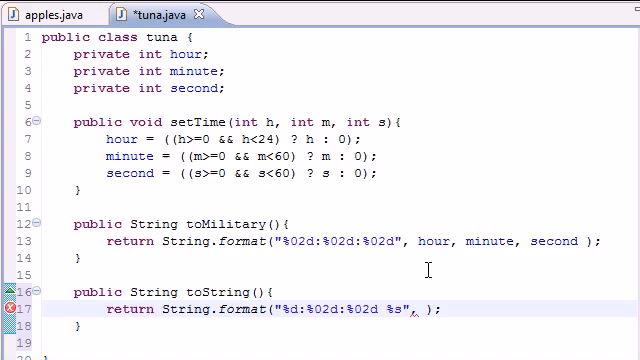
- Add the hour argument (hour==0||hour==12)?12:hour%12 for the 12-hour conversion
type("(")
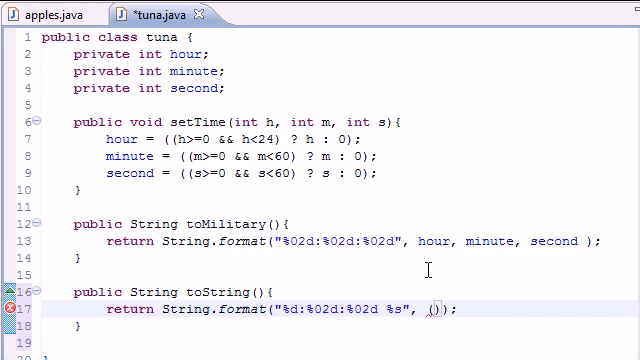
type("(")
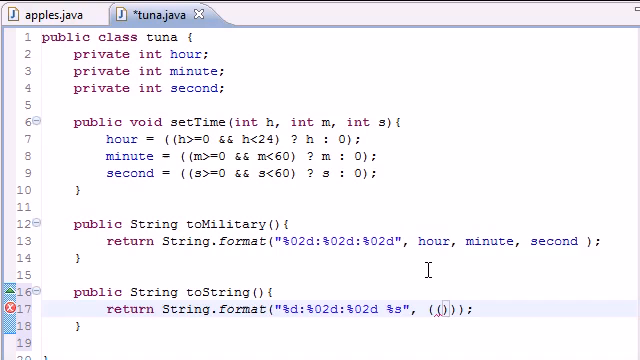
type("hour")
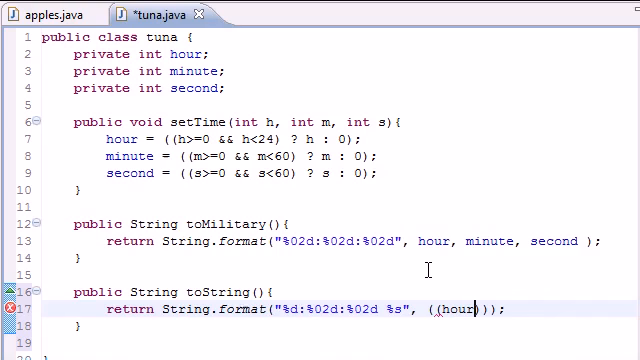
type("==")
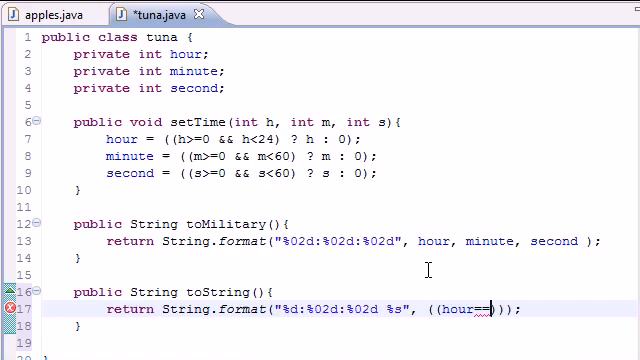
type("0||hour==12")
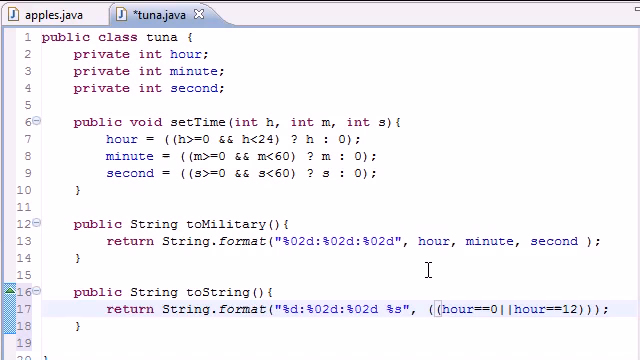
type("?12:hour%12, minute, second, (")
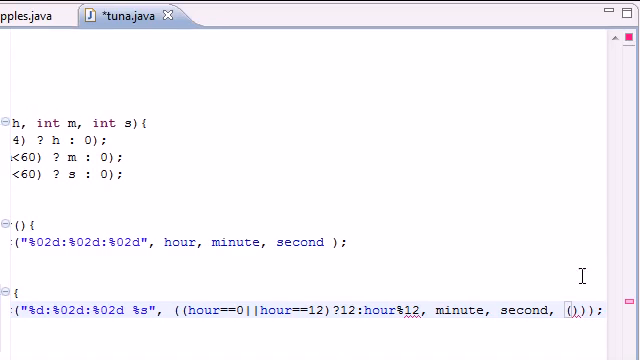
- Add minute, second and the hour<12 ? "AM" : "PM" suffix argument
scroll("left", 3)
type("hour < ")
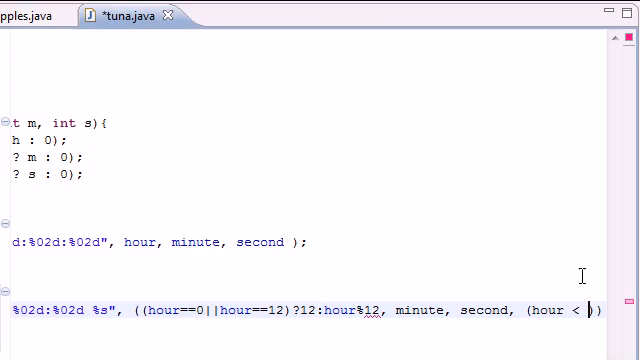
type("12? \"A")
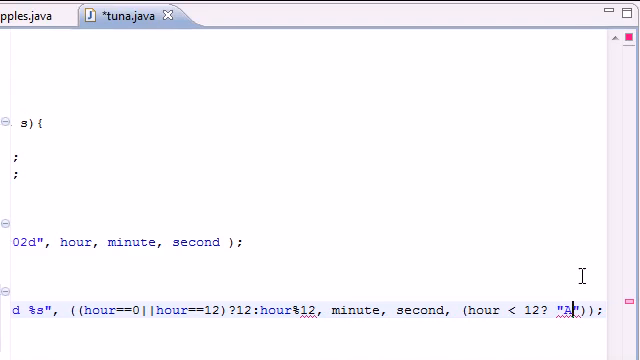
type("M")
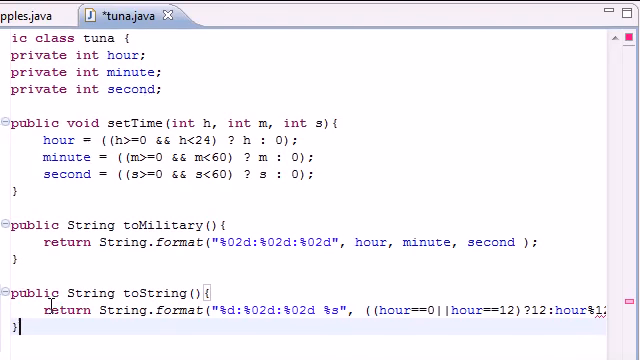
double_click(66, 292)
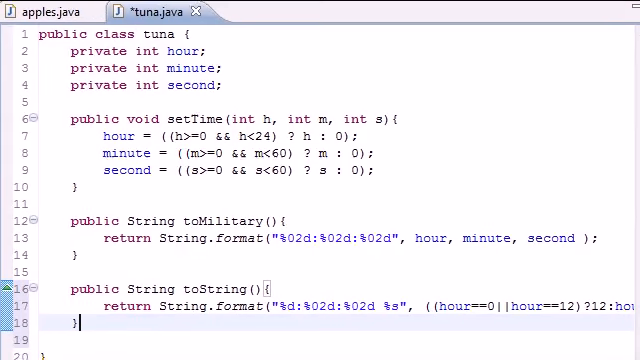
- In apples.java duplicate the println line and change the copy to call tunaObject.toString()
left_click(44, 12)
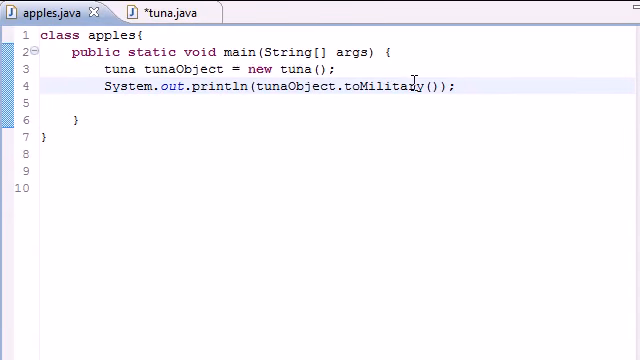
triple_click(270, 86)
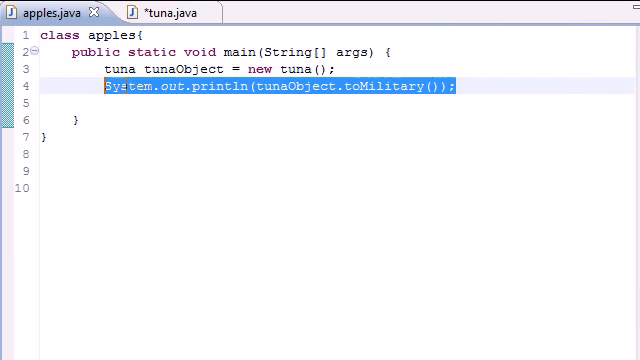
left_click(456, 90)
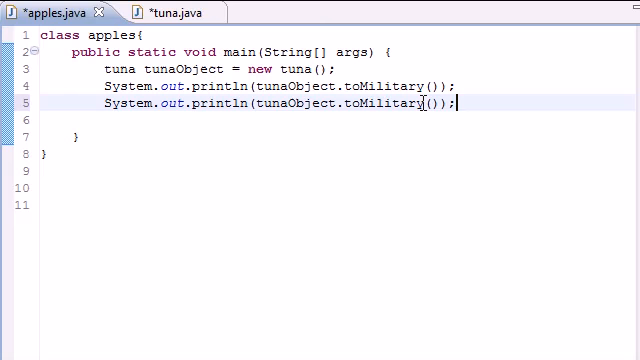
type("String")
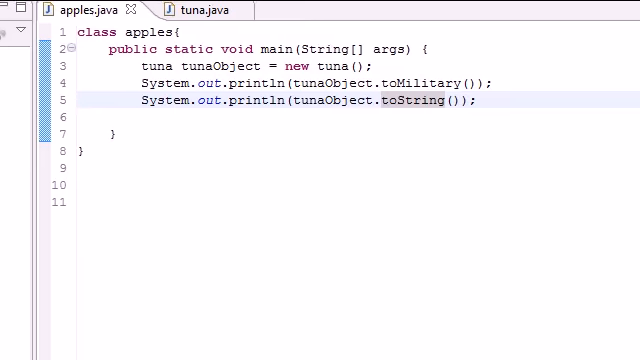
- Return to tuna.java and maximize the code editor
left_click(196, 8)
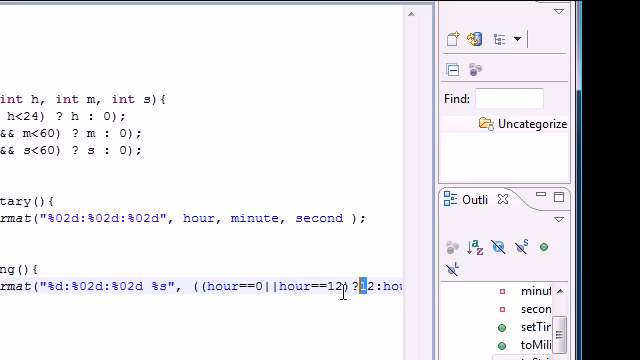
double_click(320, 292)
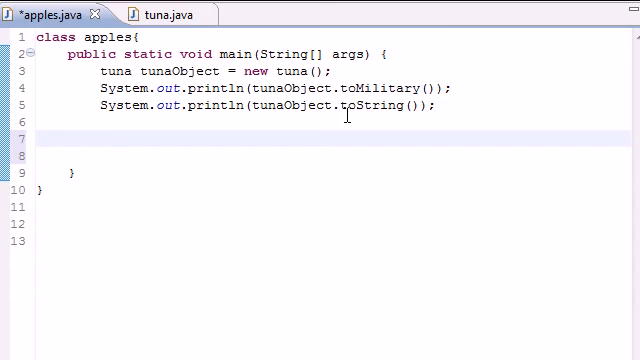
- Add tunaObject.setTime(13, 27, 6); in apples' main method
type("tuna.")
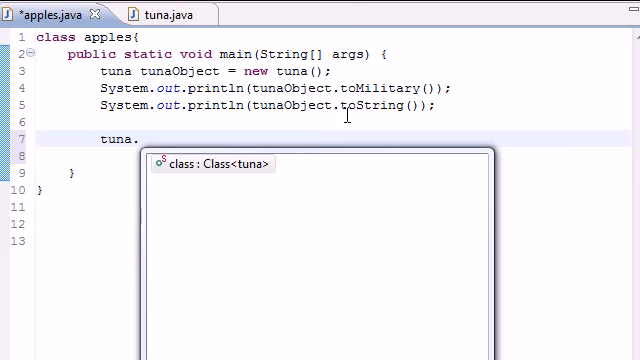
key("BackSpace")
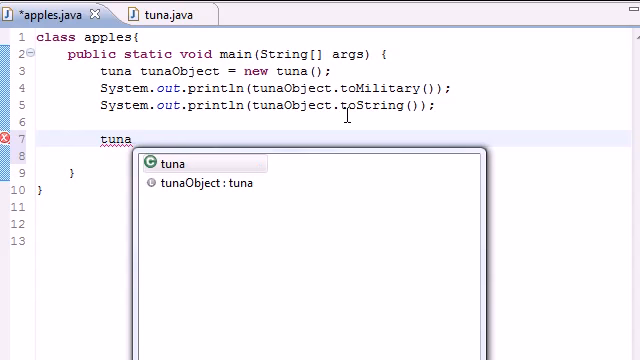
type("Object.setTime(h, m, s")
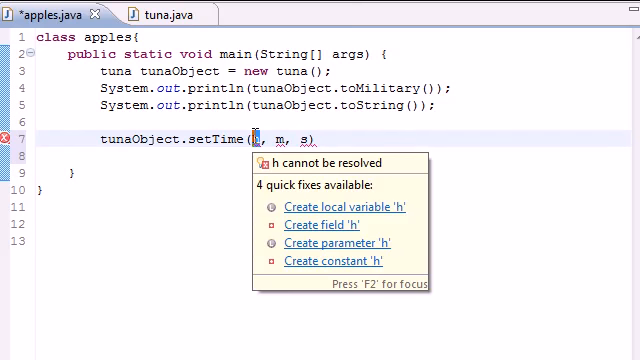
type("13")
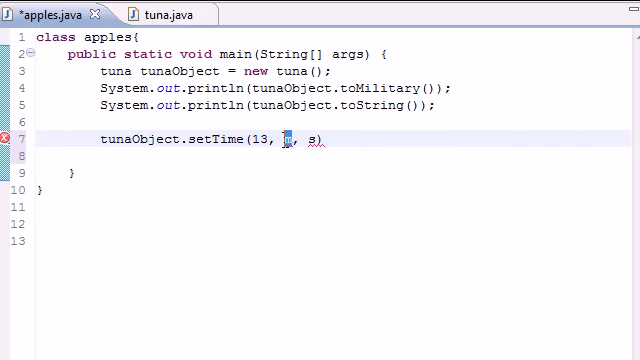
type("27")
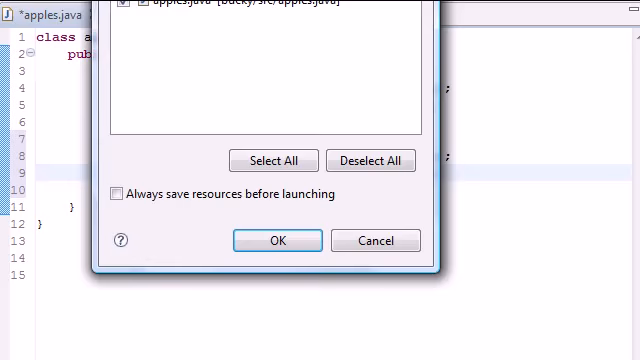
- Save and launch apples, then highlight the 13:27:06 and 1:27:06 PM console output
left_click(276, 240)
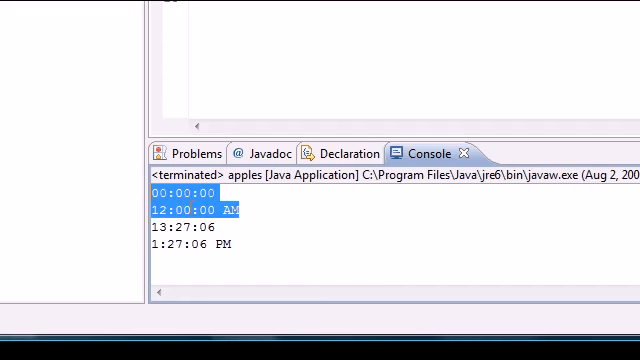
left_click(218, 226)
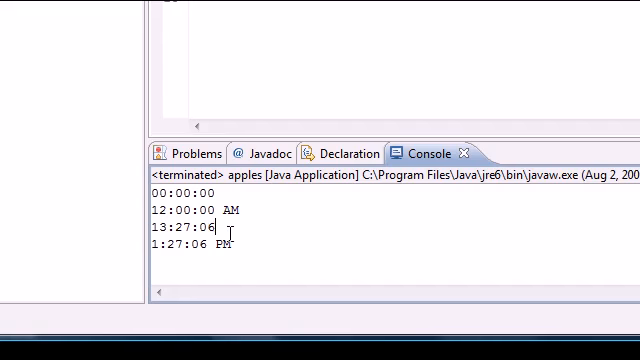
double_click(178, 228)
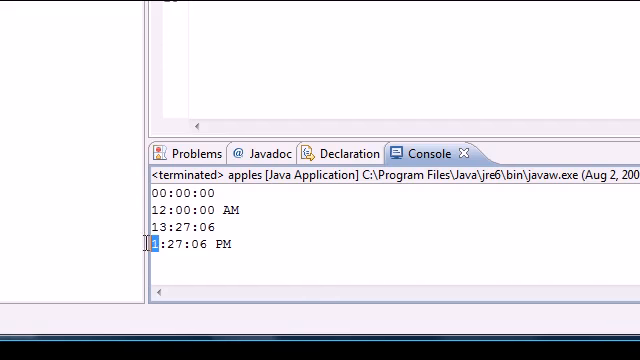
double_click(172, 244)
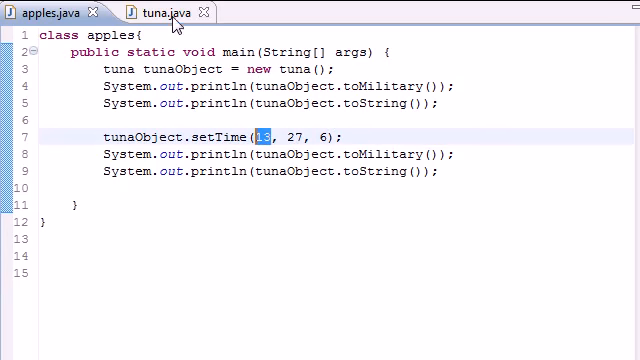
left_click(150, 12)
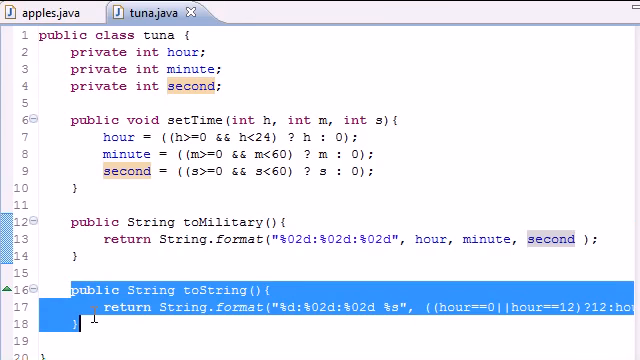
mouse_move(96, 12)
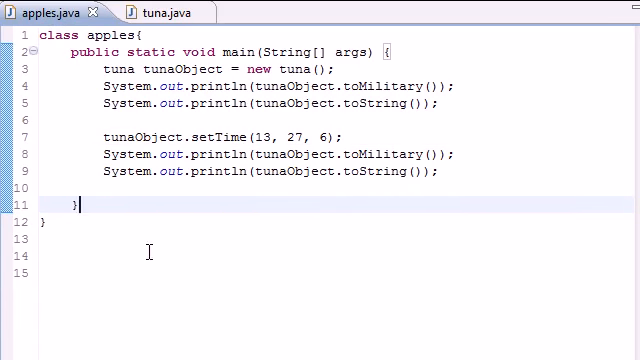
key("ctrl+a")
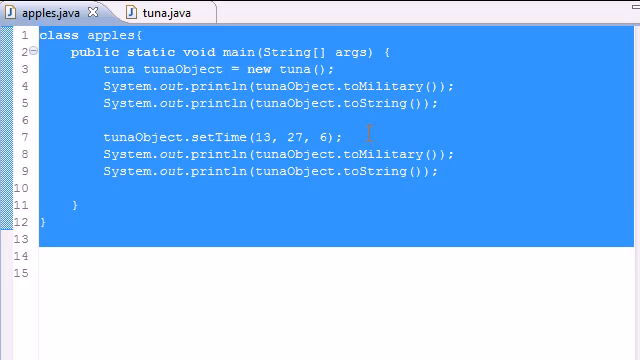